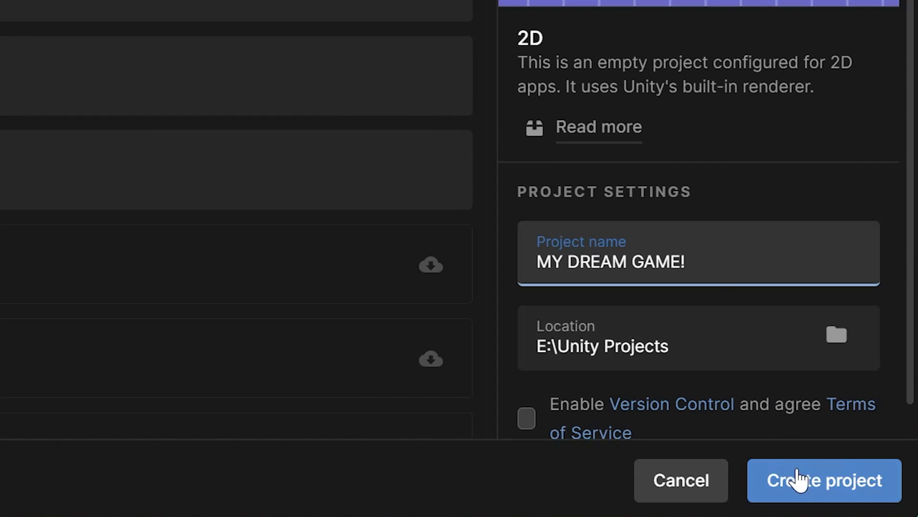
Step: Create the 2D project 'MY DREAM GAME!' and open it in the Unity Editor
{"action": "left_click", "coordinate": [823, 480]}
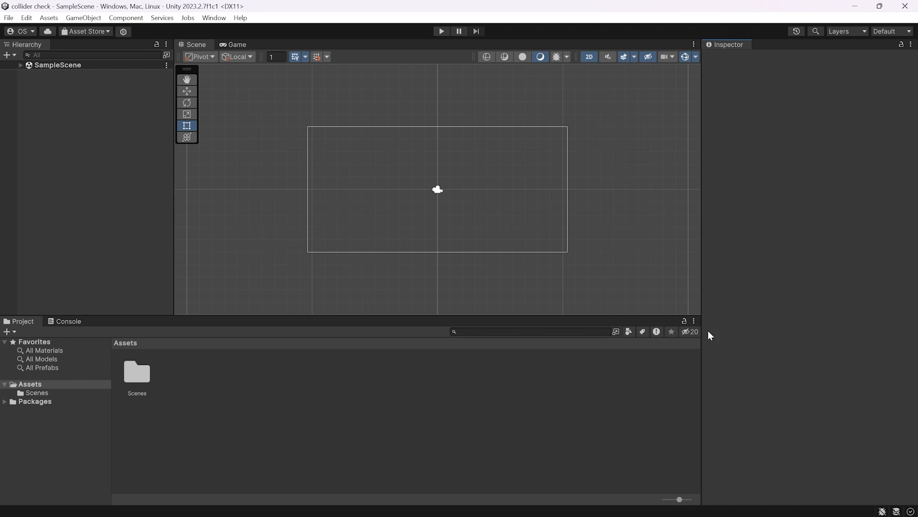
{"action": "left_click", "coordinate": [441, 31]}
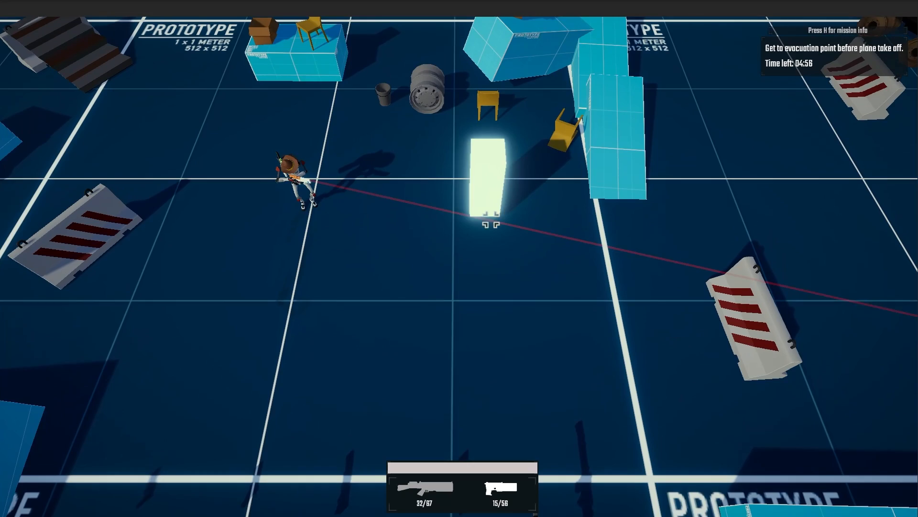